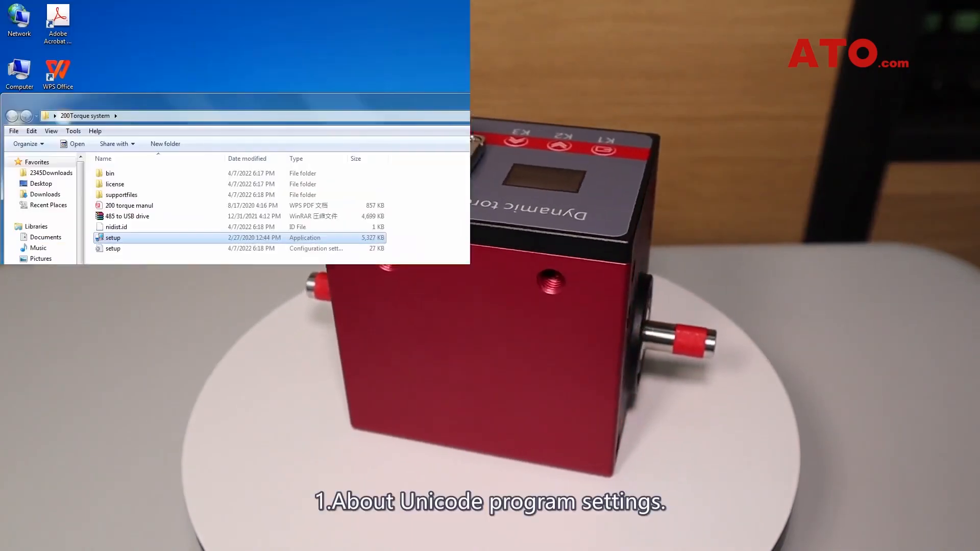
Reach the Administrative section of Region and Language via Control Panel's Clock, Language, and Region
click(13, 540)
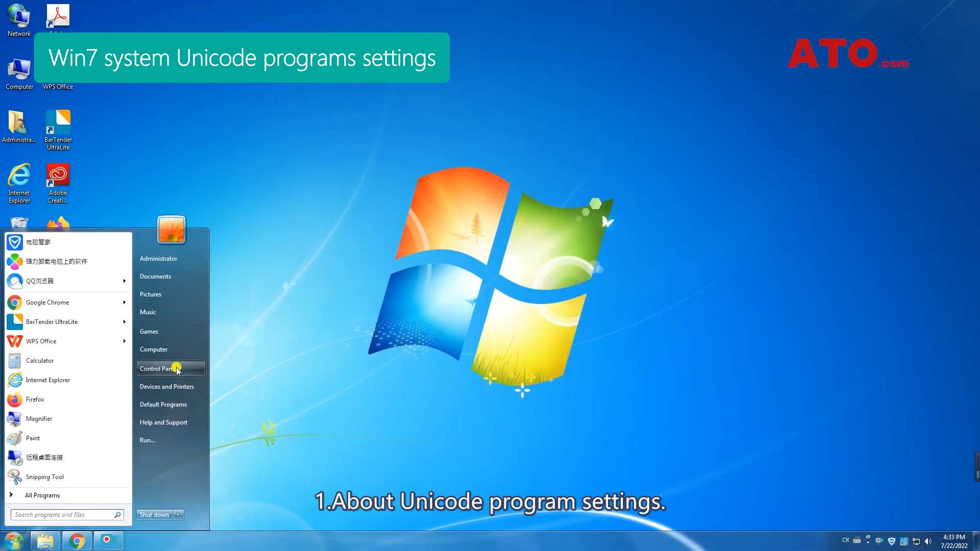
click(157, 368)
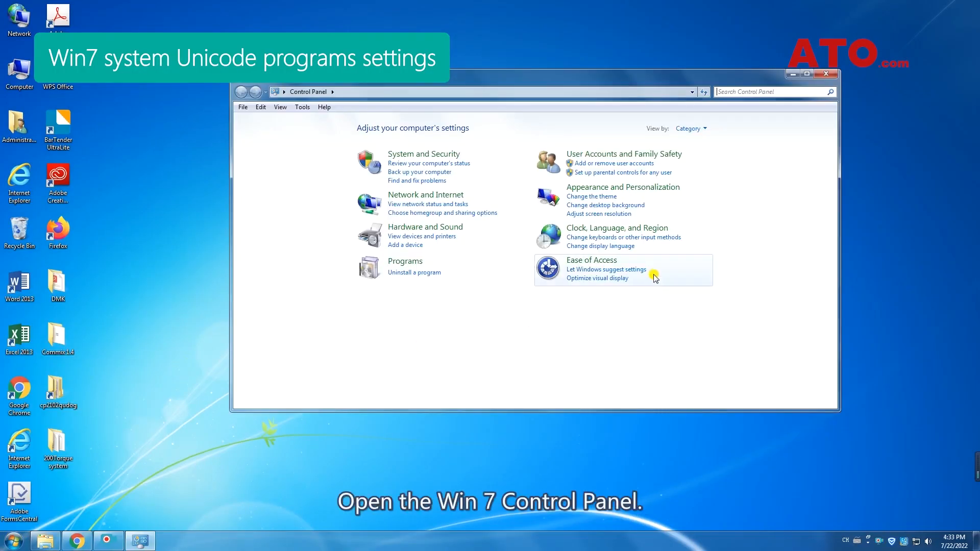
click(600, 246)
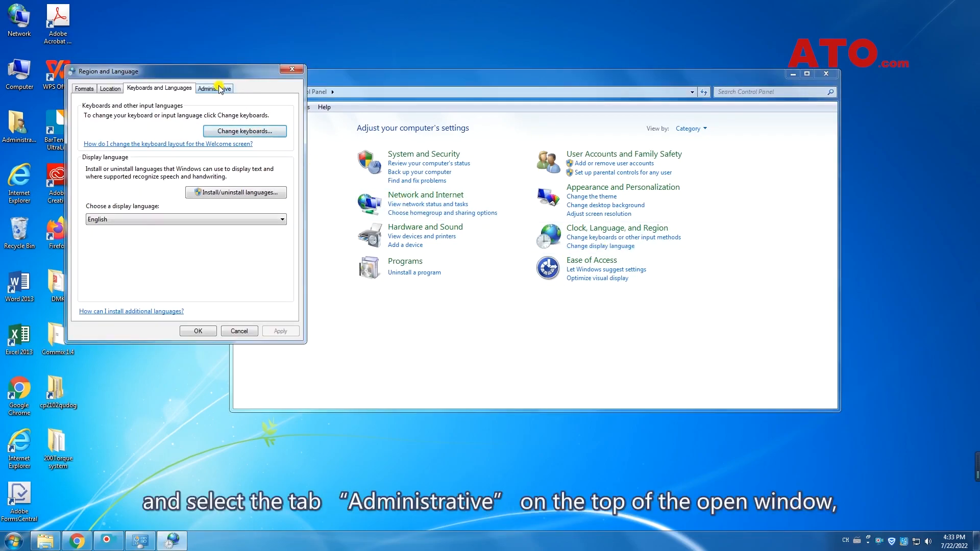
click(214, 88)
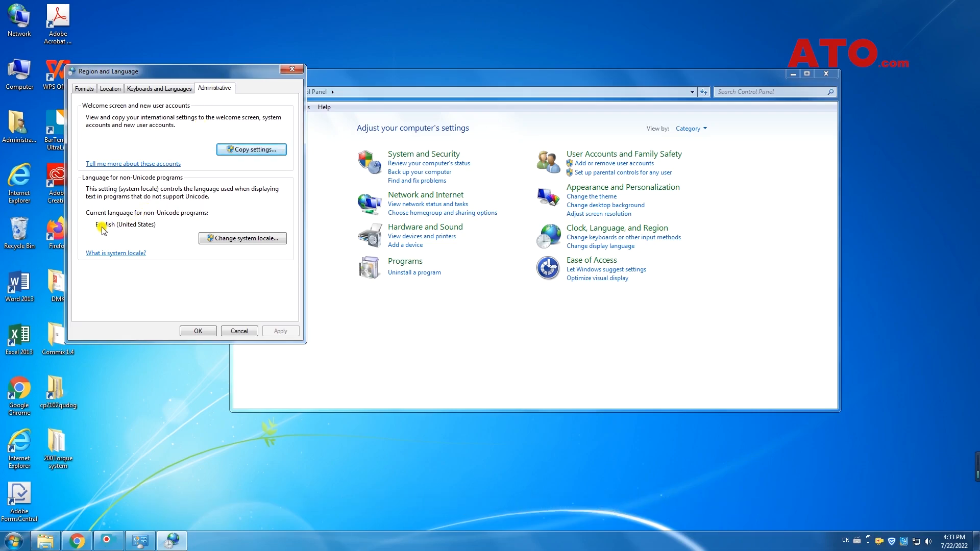
Change the system locale to Chinese (Simplified, PRC) and restart Windows to apply it
click(243, 237)
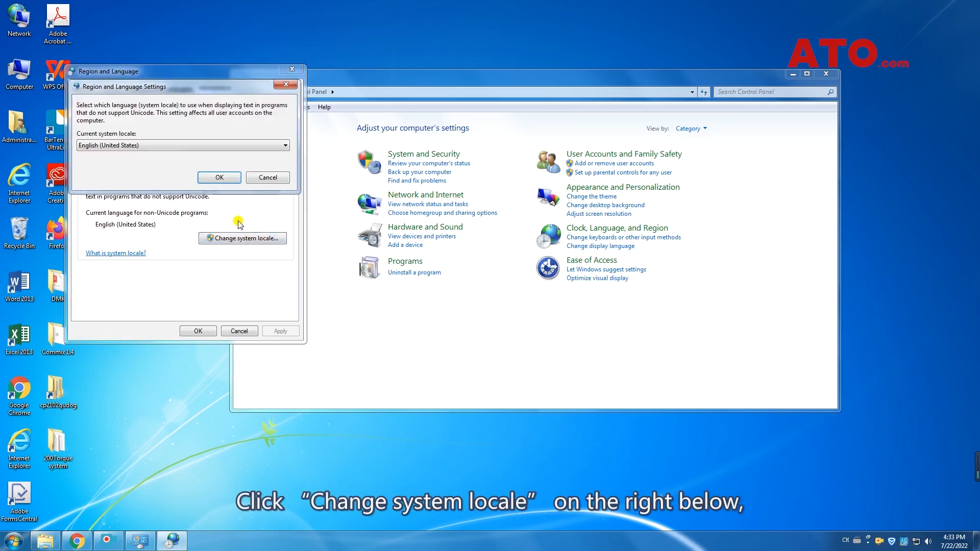
click(182, 144)
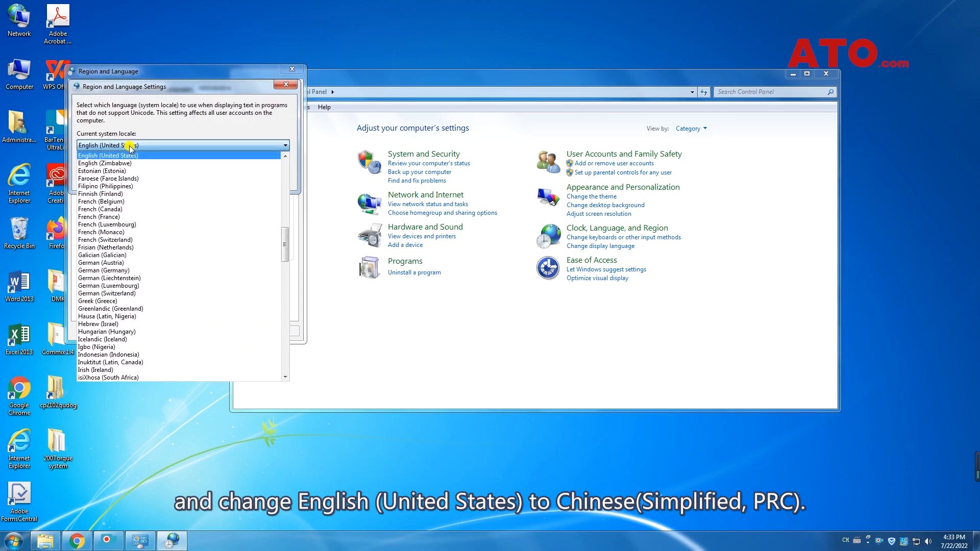
scroll(down, 3)
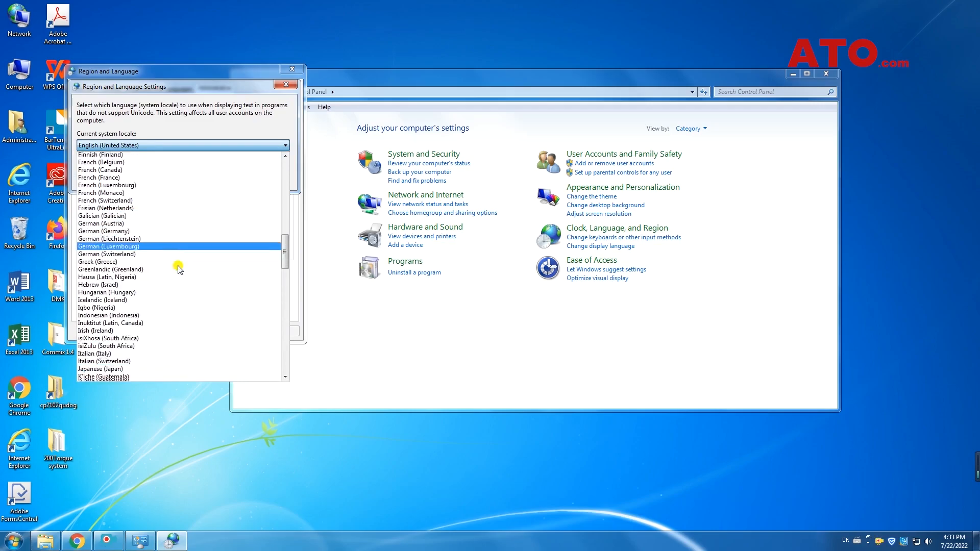
scroll(up, 3)
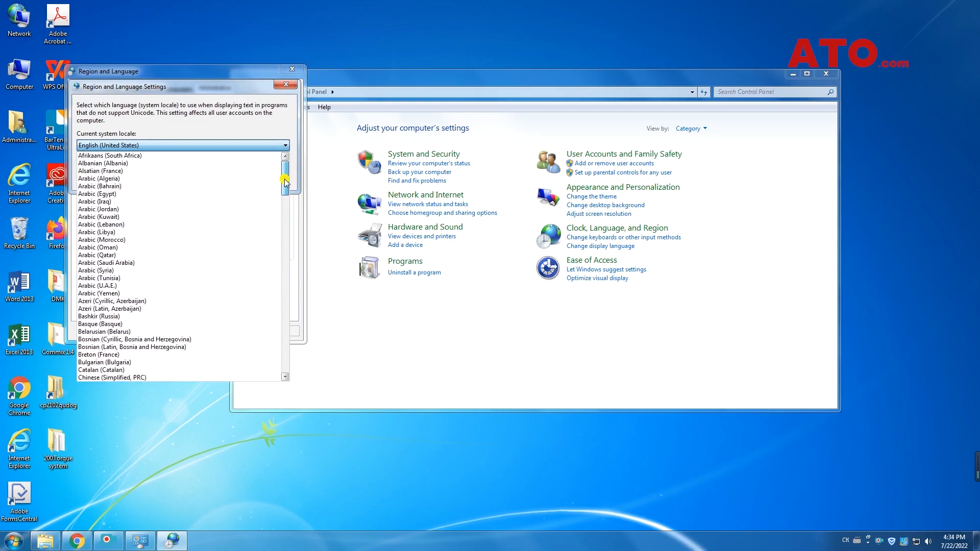
scroll(down, 3)
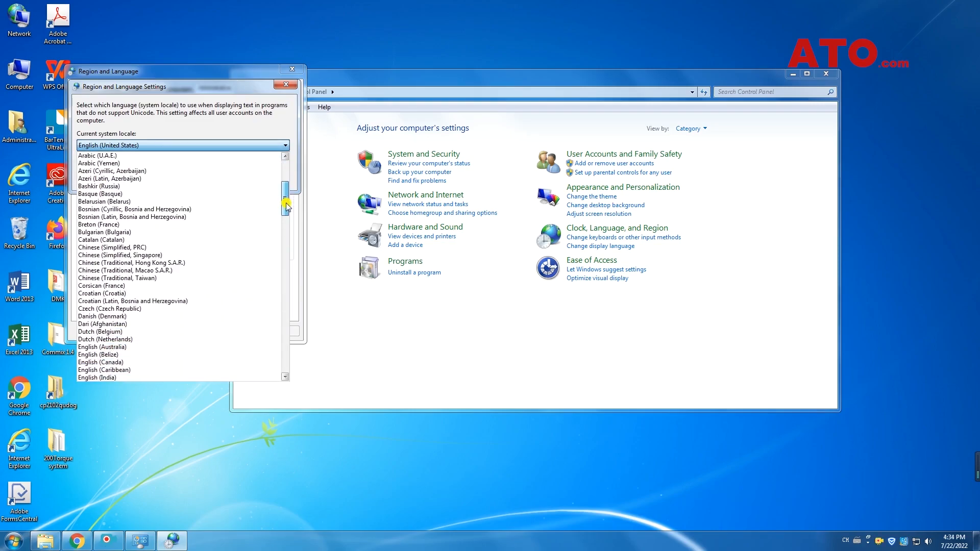
click(113, 247)
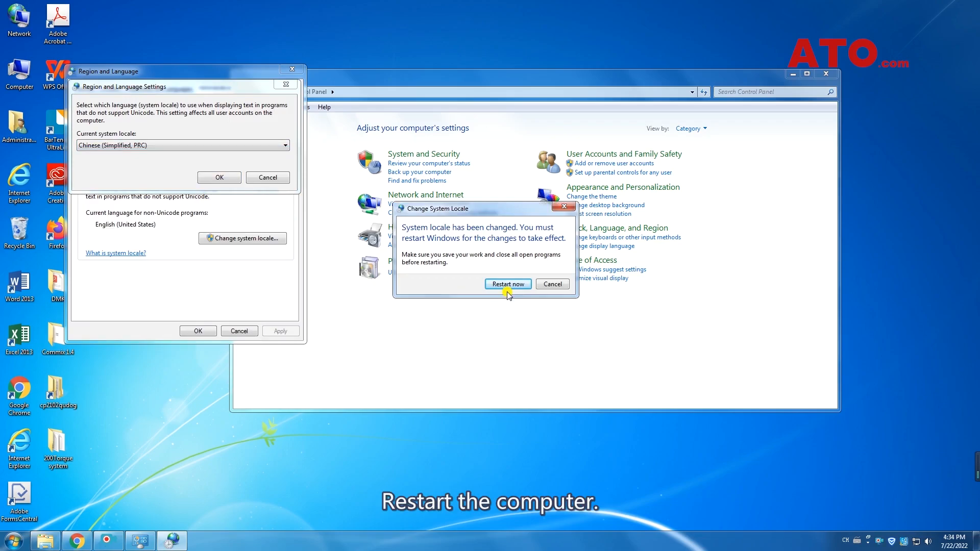
click(507, 283)
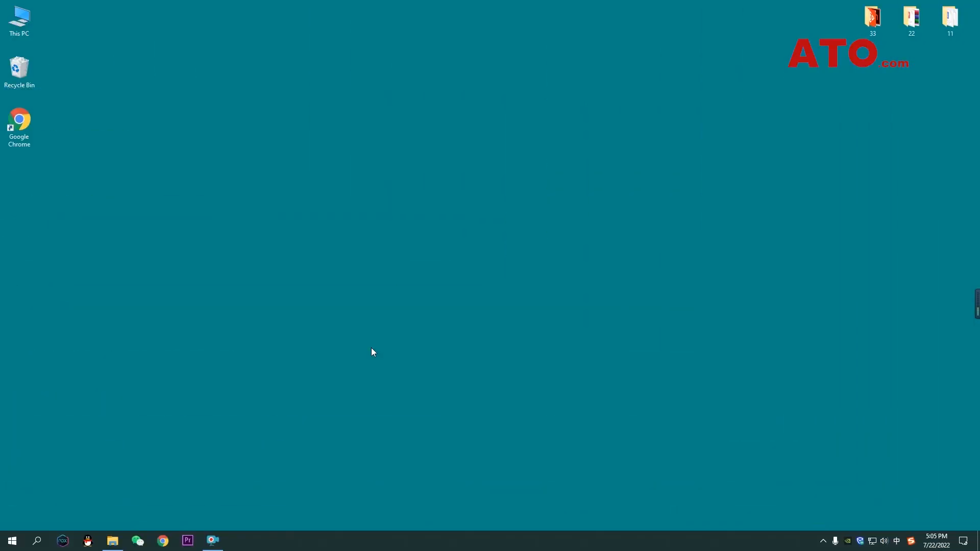
Search 'con' to reach Control Panel's date, time and number formats, Administrative section
click(36, 540)
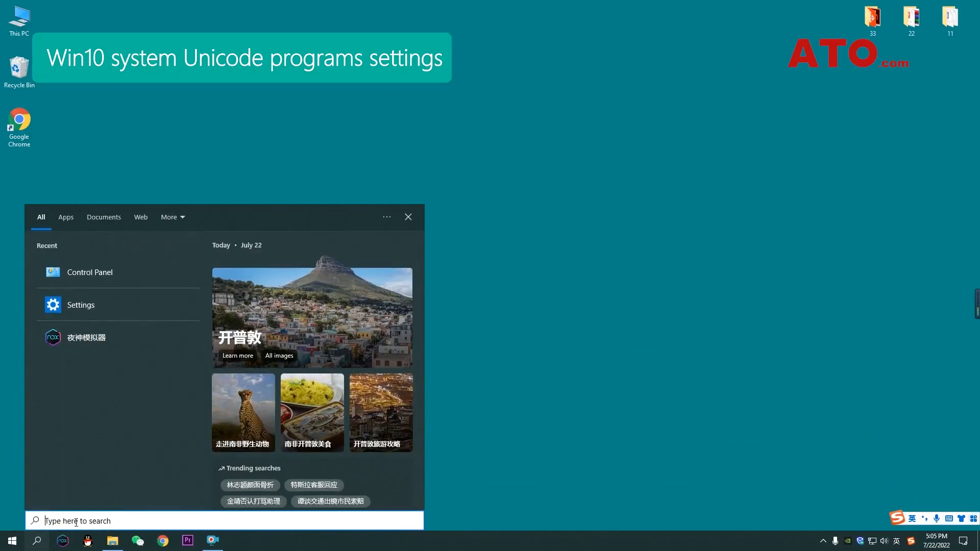
text(c)
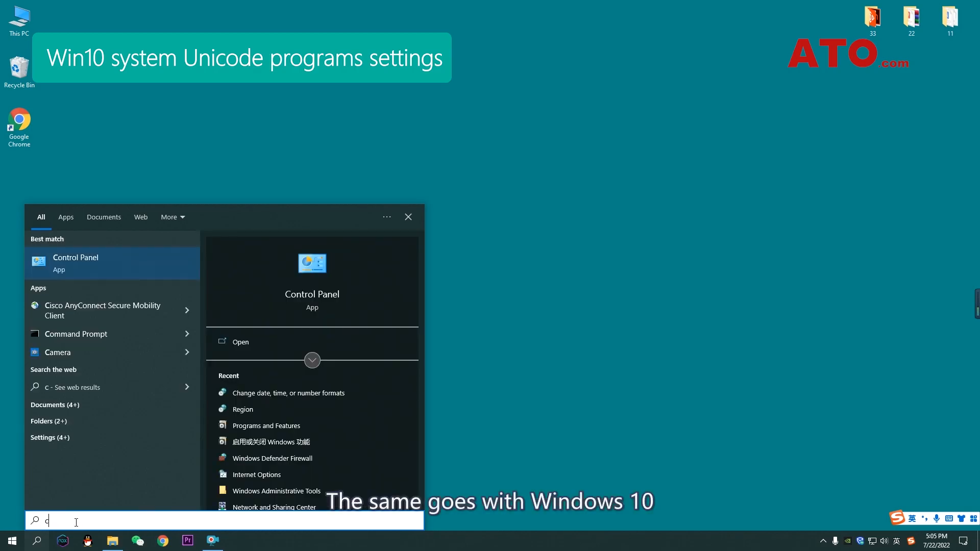
text(on)
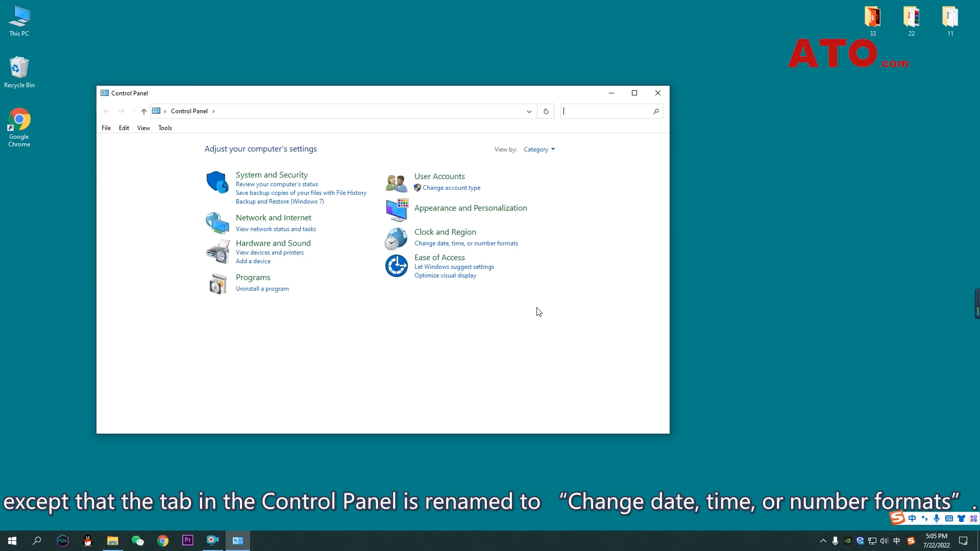
click(465, 242)
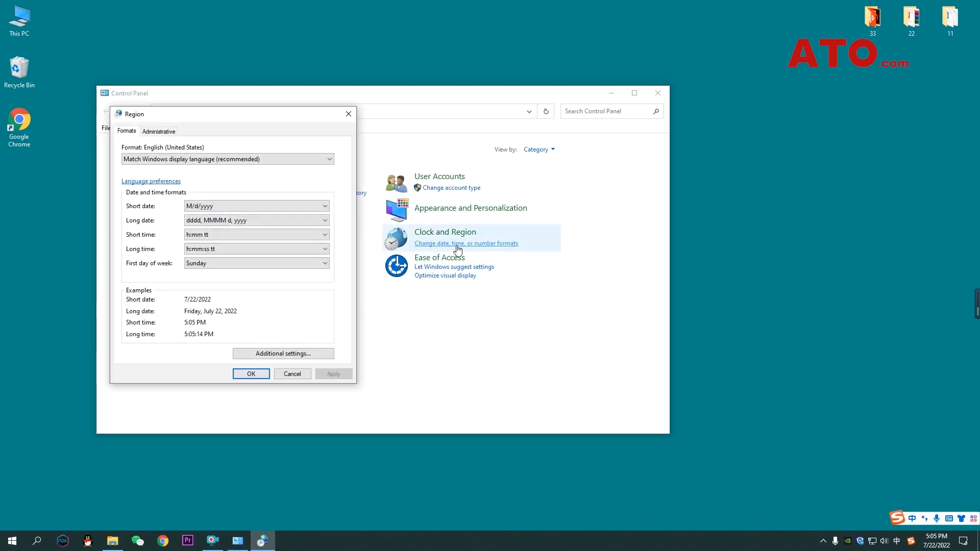
click(159, 131)
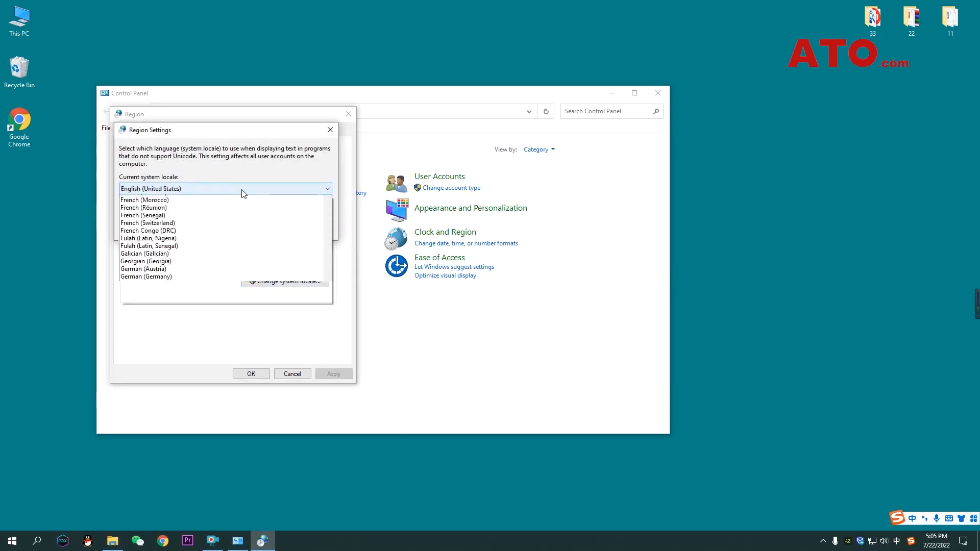
Choose Chinese (Simplified, China) as the non-Unicode system locale and confirm it
scroll(up, 3)
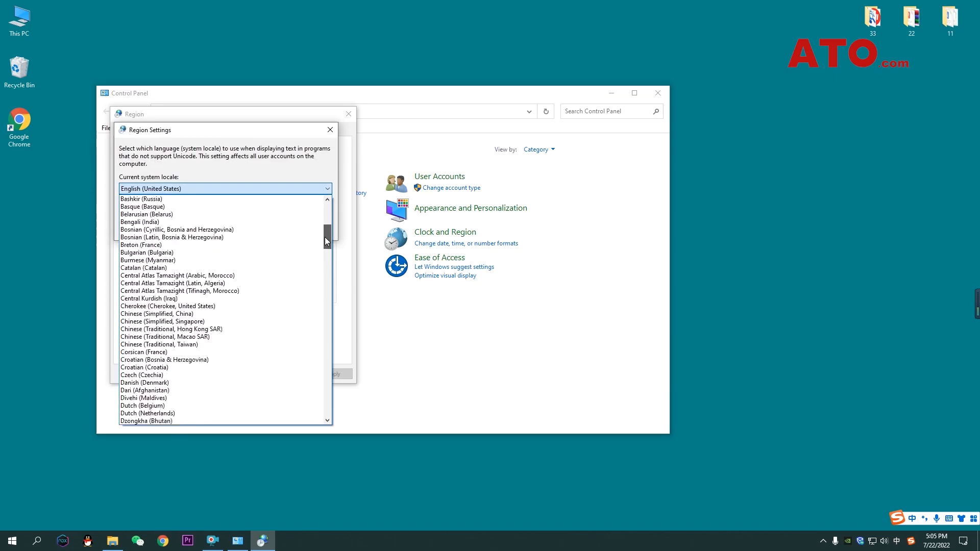
scroll(down, 3)
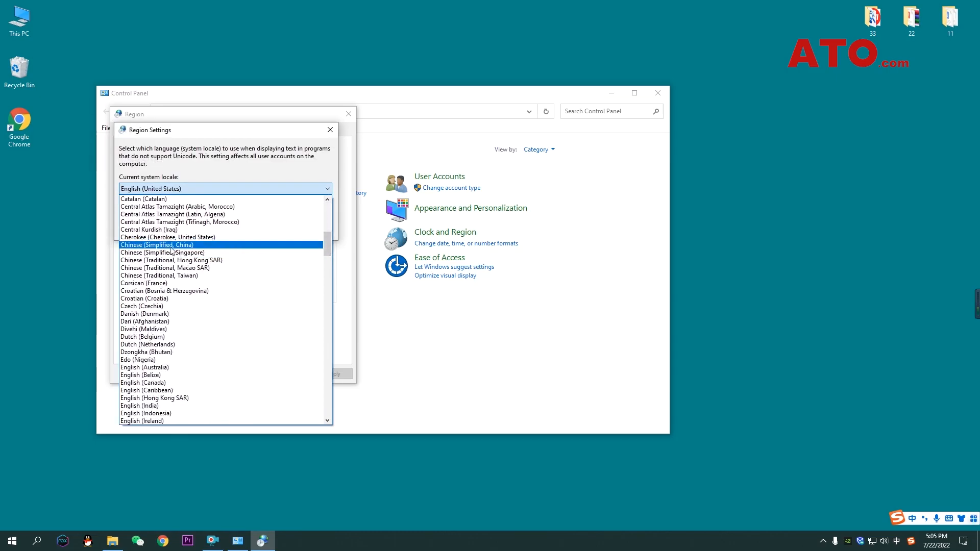
click(157, 244)
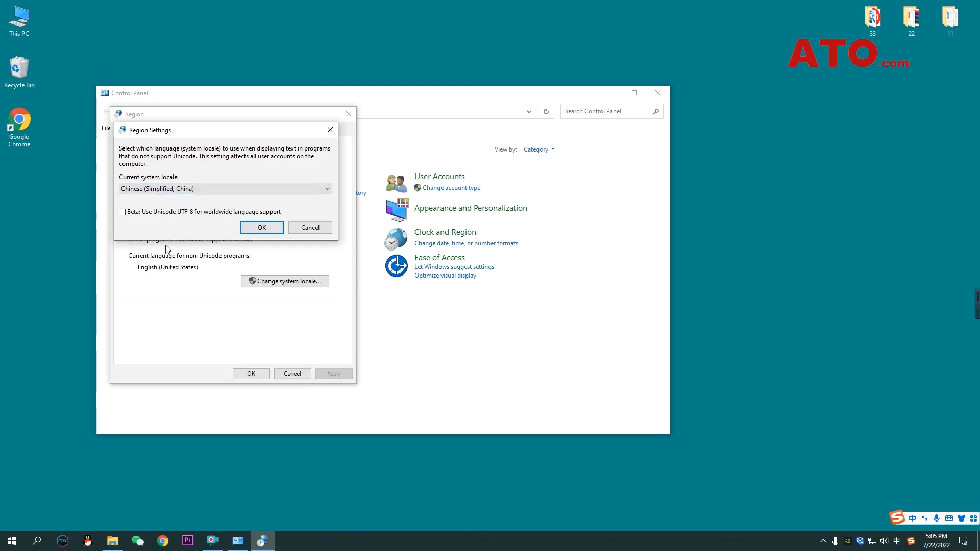
click(261, 226)
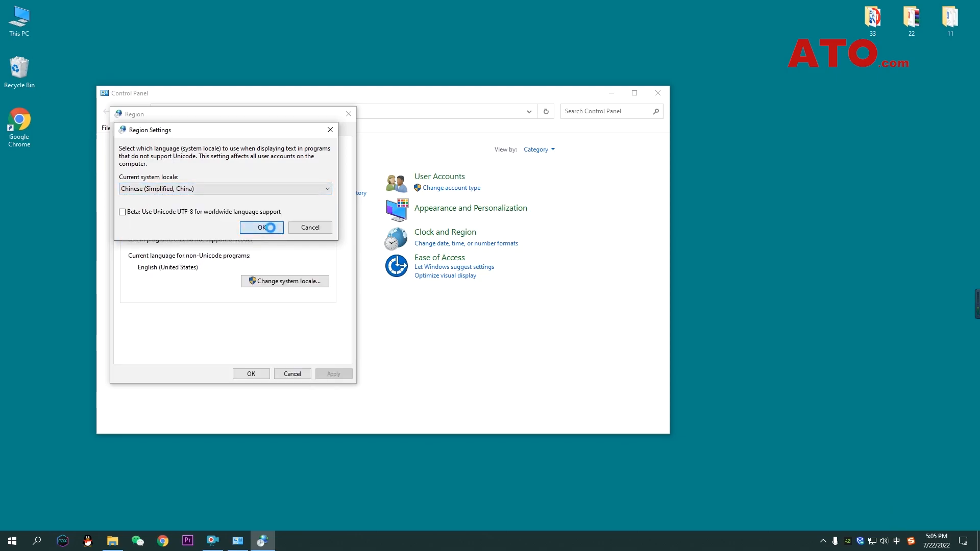
click(261, 227)
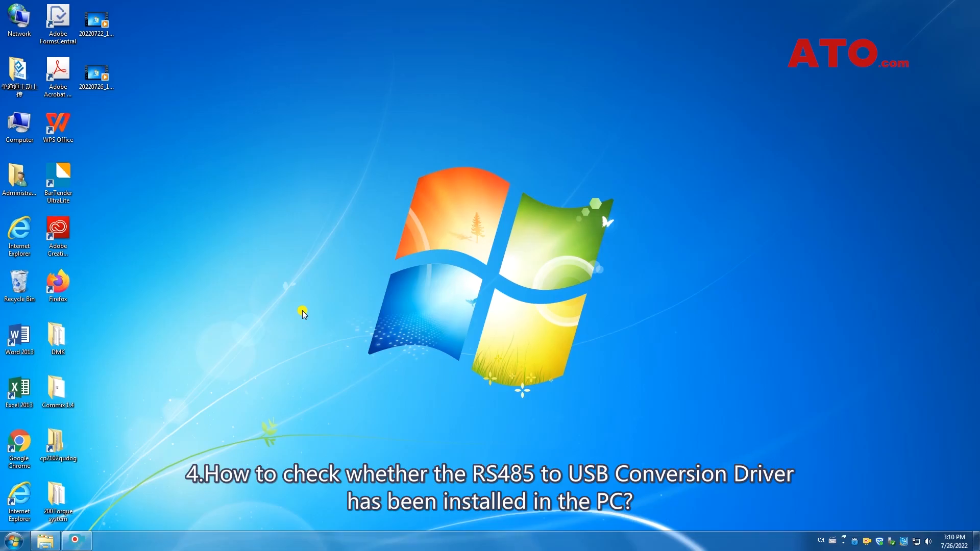
Verify in Device Manager that the Silicon Labs CP210x USB-to-UART bridge sits on COM3, then close it
right_click(20, 126)
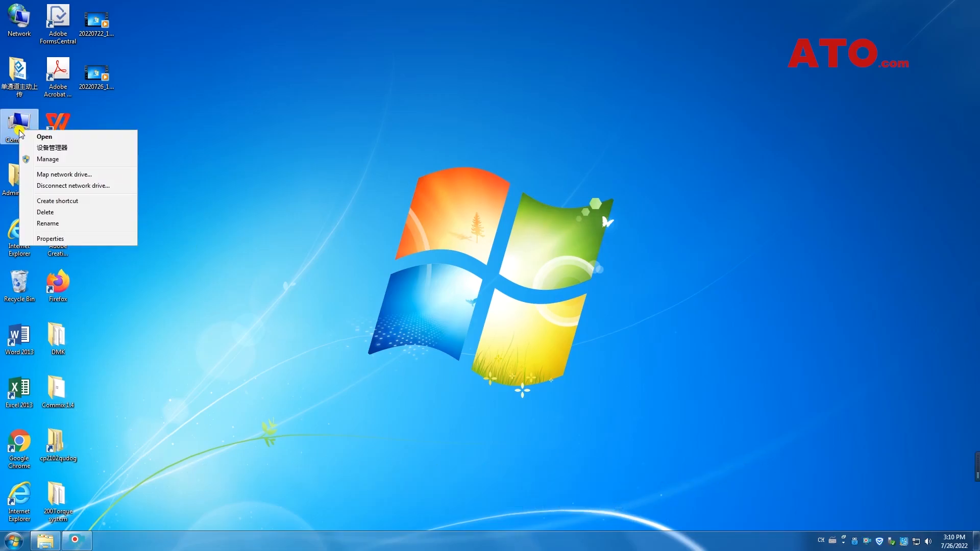
click(52, 147)
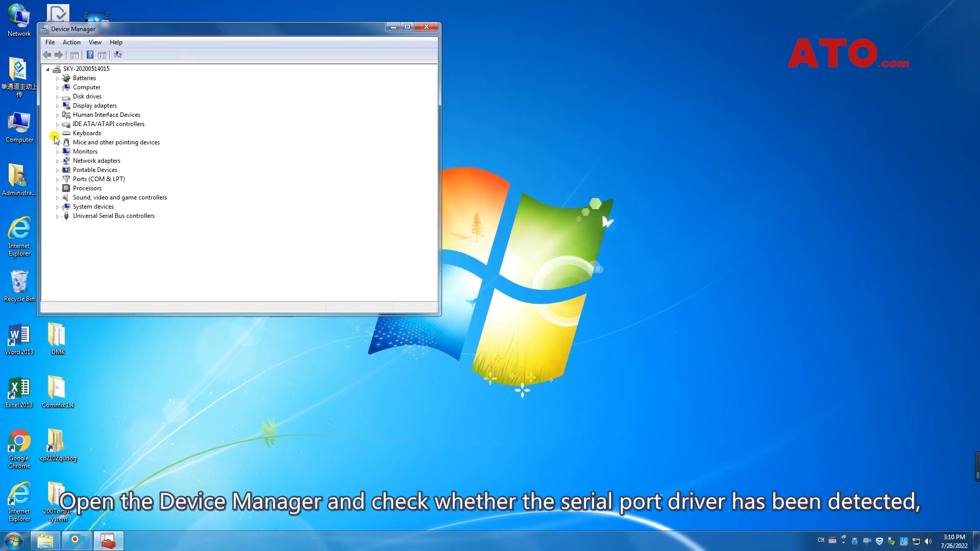
click(57, 178)
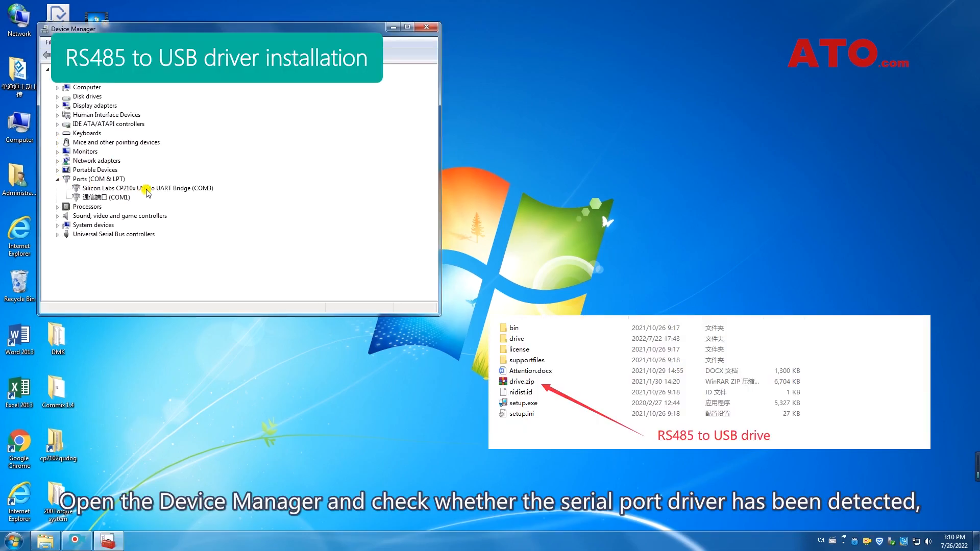
click(147, 187)
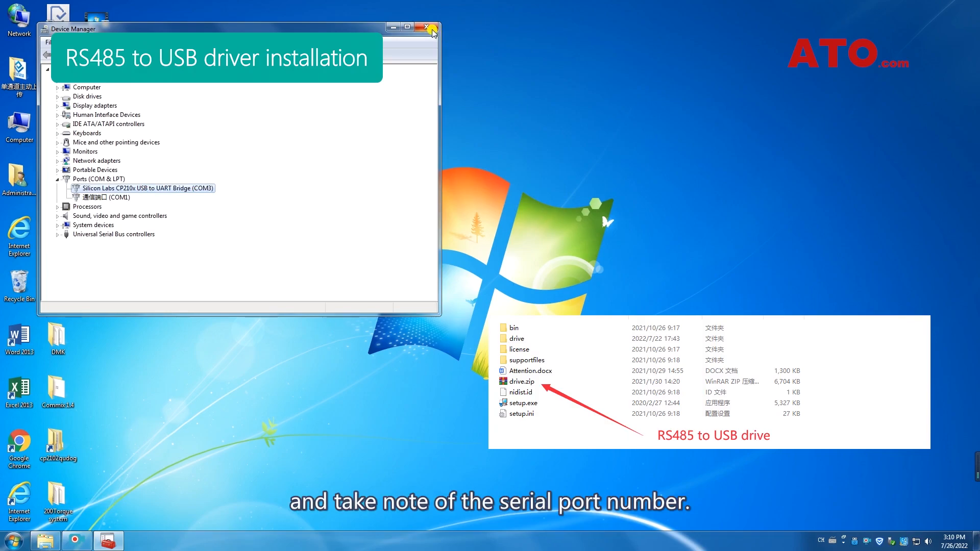
click(12, 539)
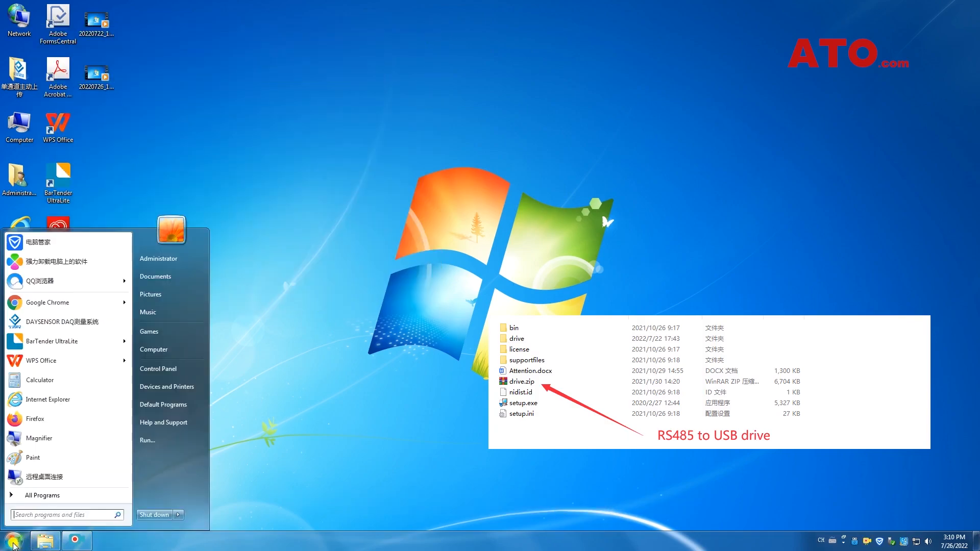
Launch DAYSENSOR DAQ and switch its interface language to English(English) in the options
click(57, 320)
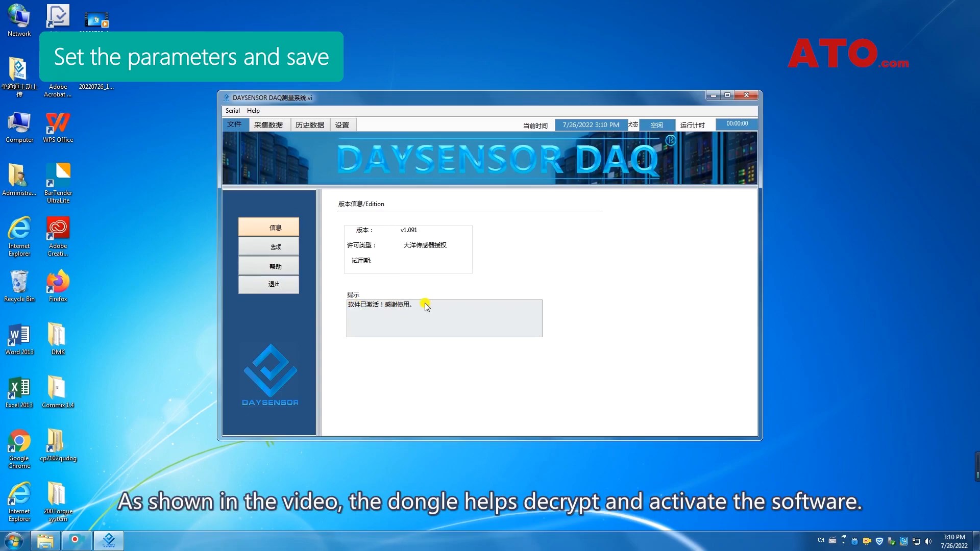
click(269, 246)
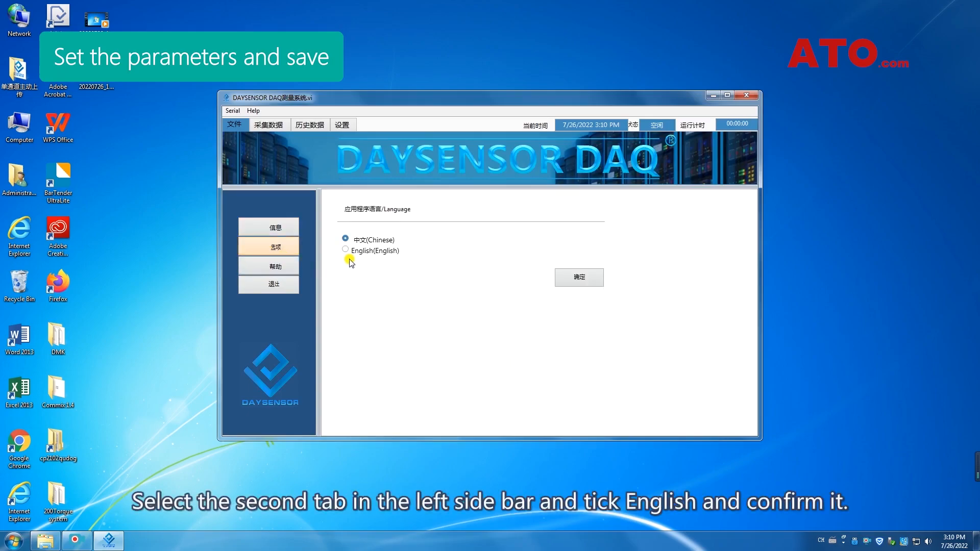
click(345, 250)
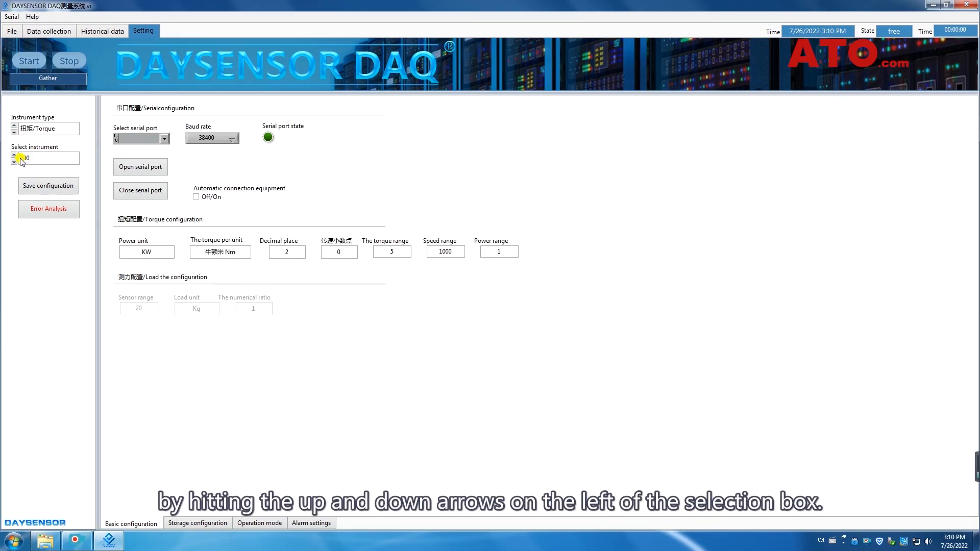
Select COM3 as the serial port and 3 decimal places for torque readings
click(165, 138)
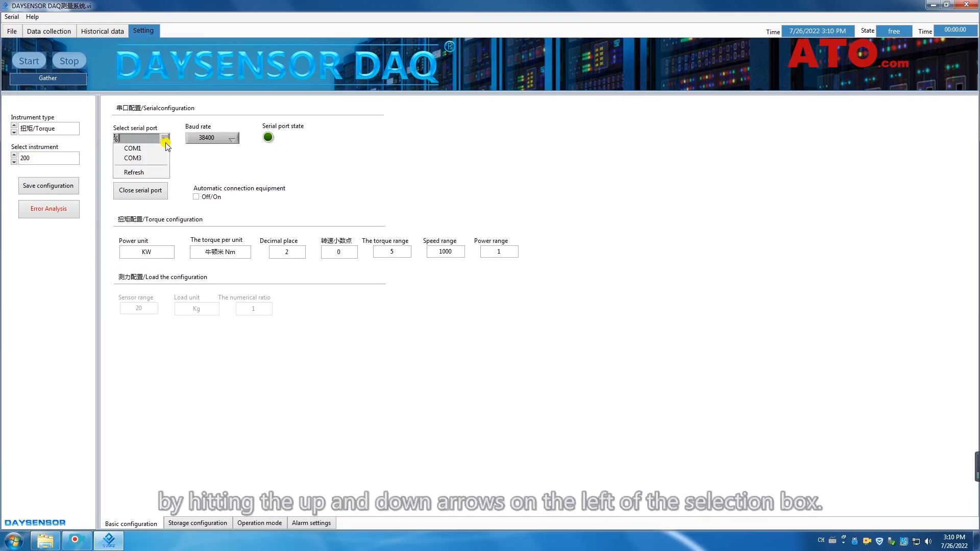
click(132, 157)
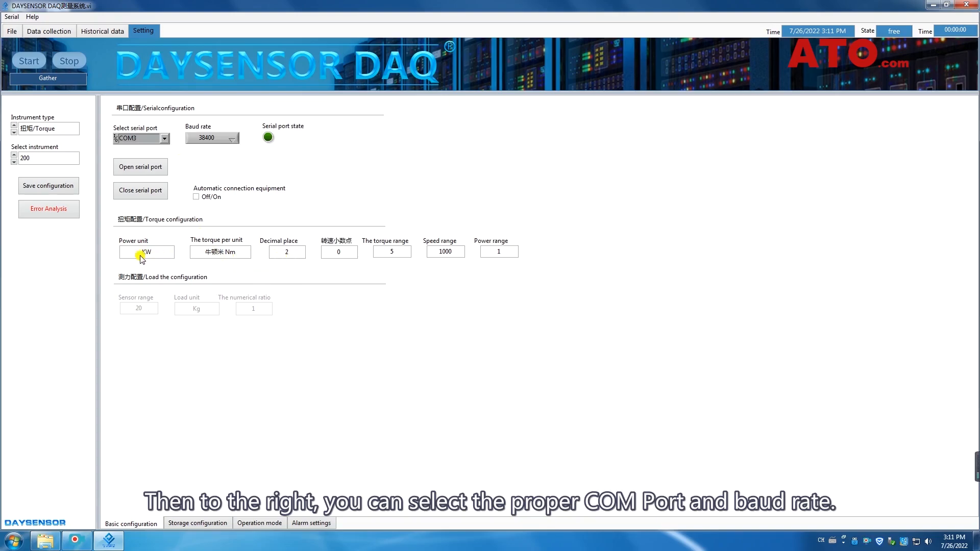
click(220, 251)
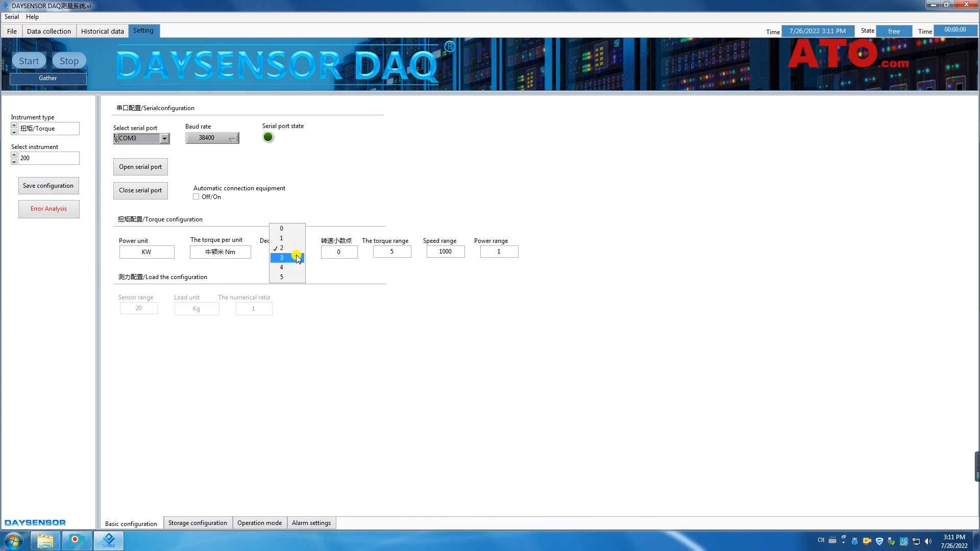
click(281, 257)
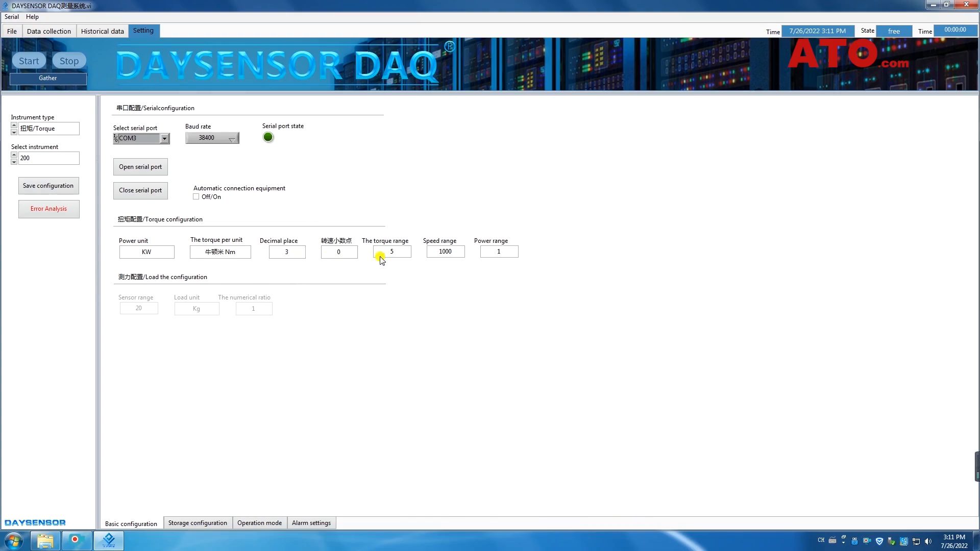
mouse_move(410, 270)
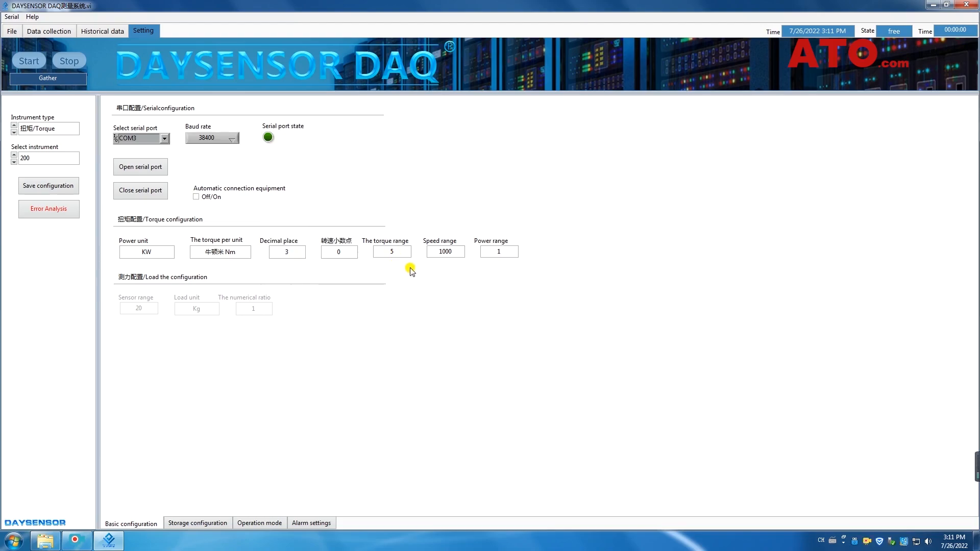
Save the configuration, dismiss the confirmation, and open the COM3 serial port connection
click(48, 185)
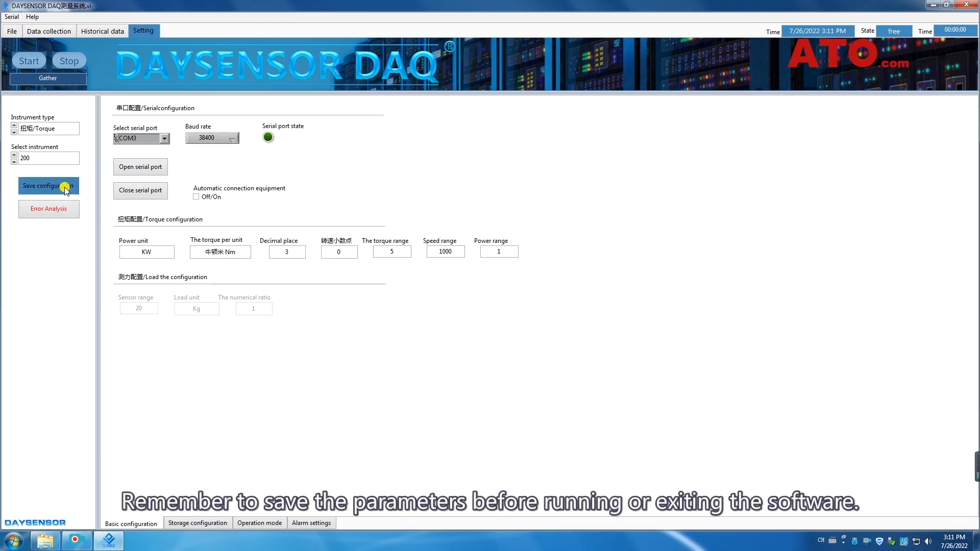
click(48, 186)
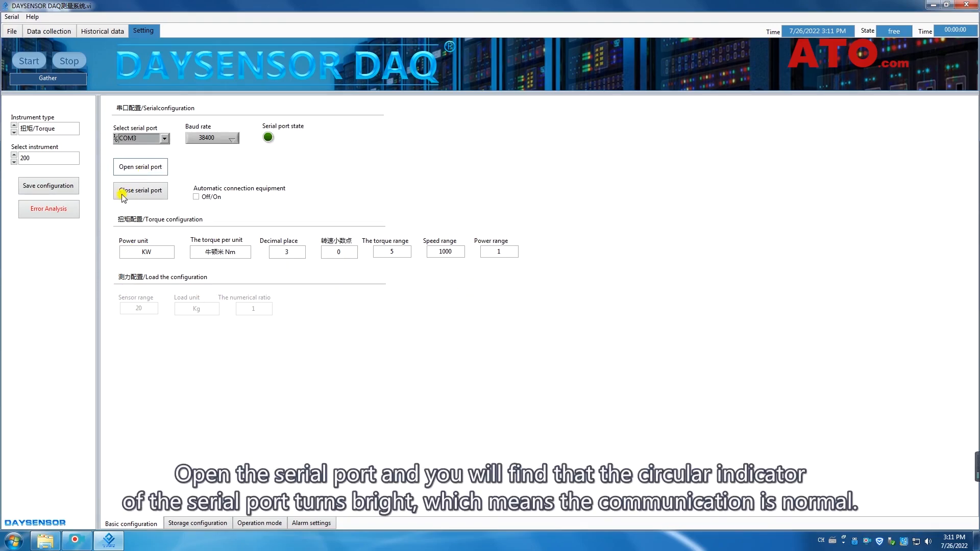
click(139, 166)
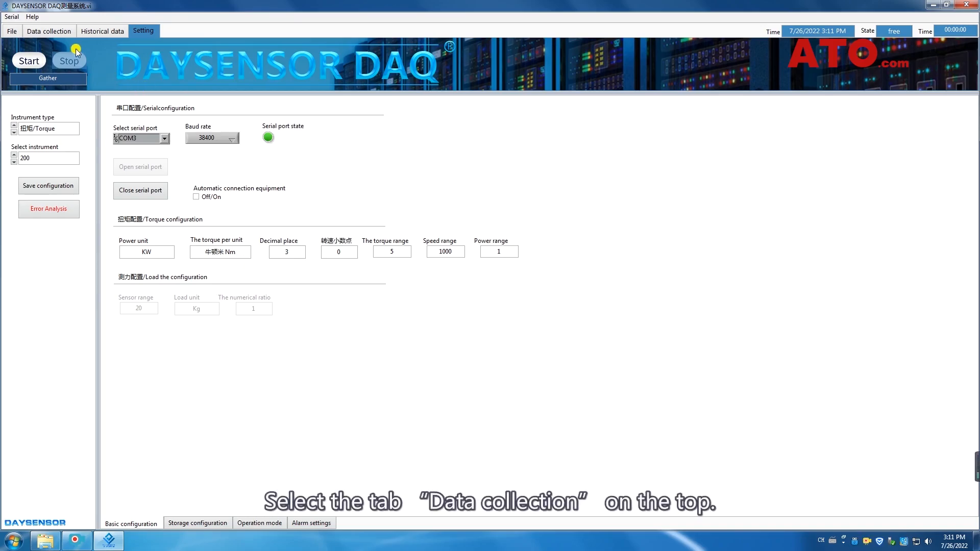
Start recording live sensor data from the Data collection view
click(47, 30)
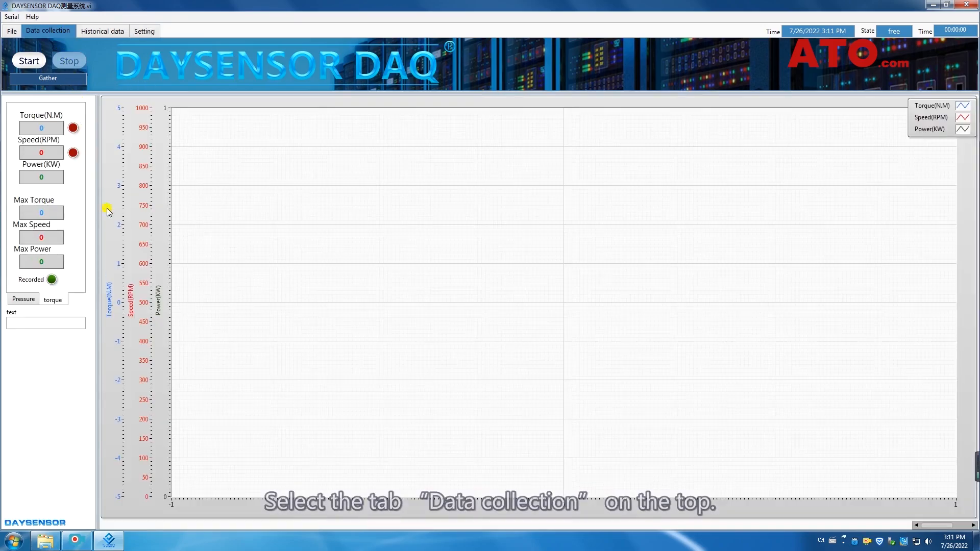
click(28, 60)
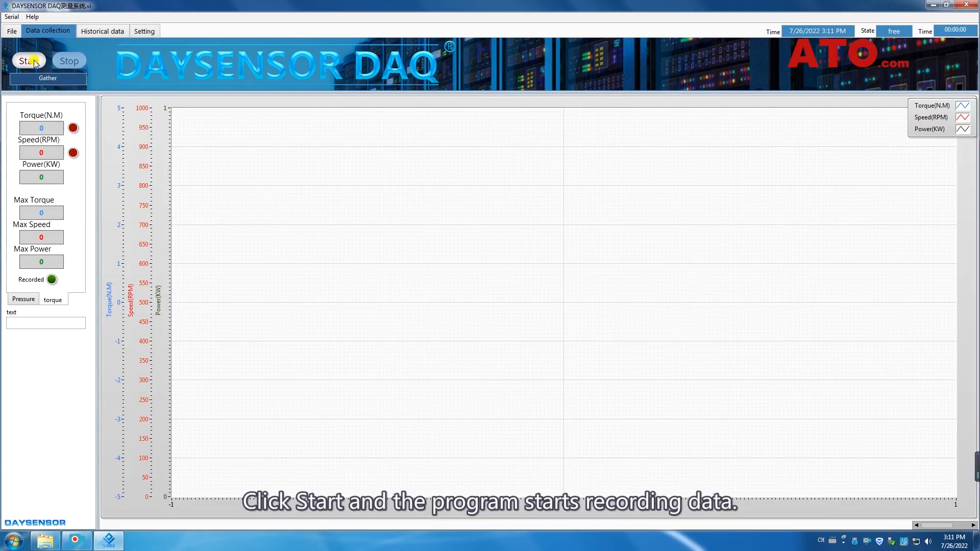
click(27, 61)
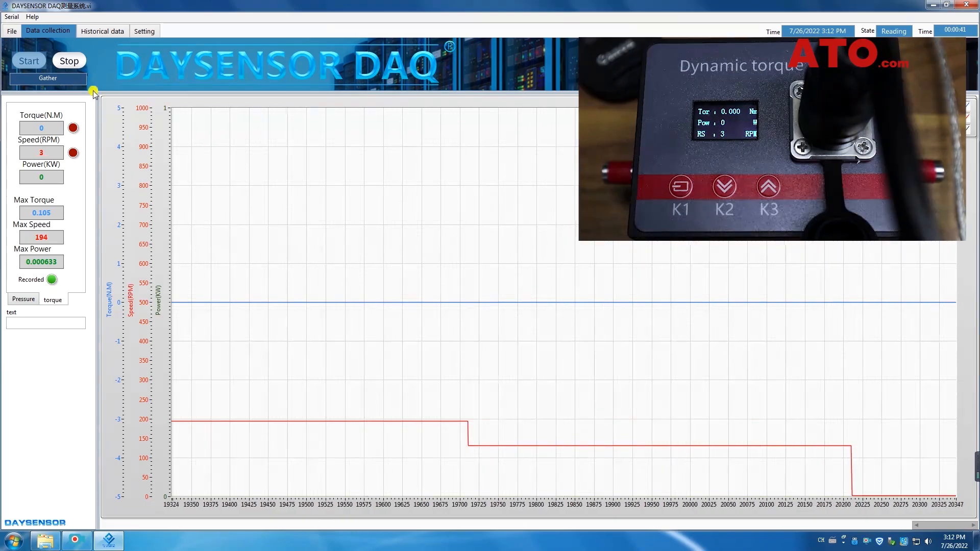
Stop the recording, glance at the Historical data files, and come back to Data collection
click(68, 60)
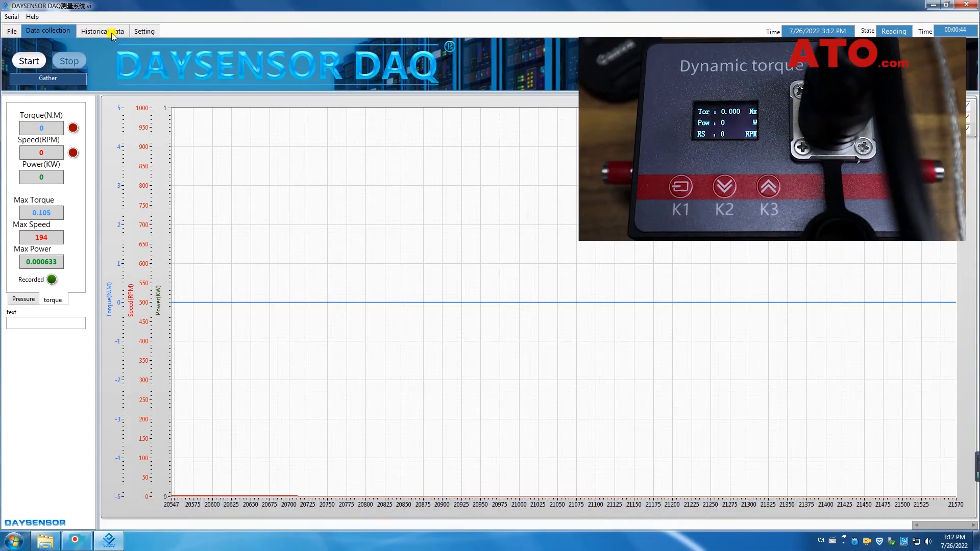
click(101, 30)
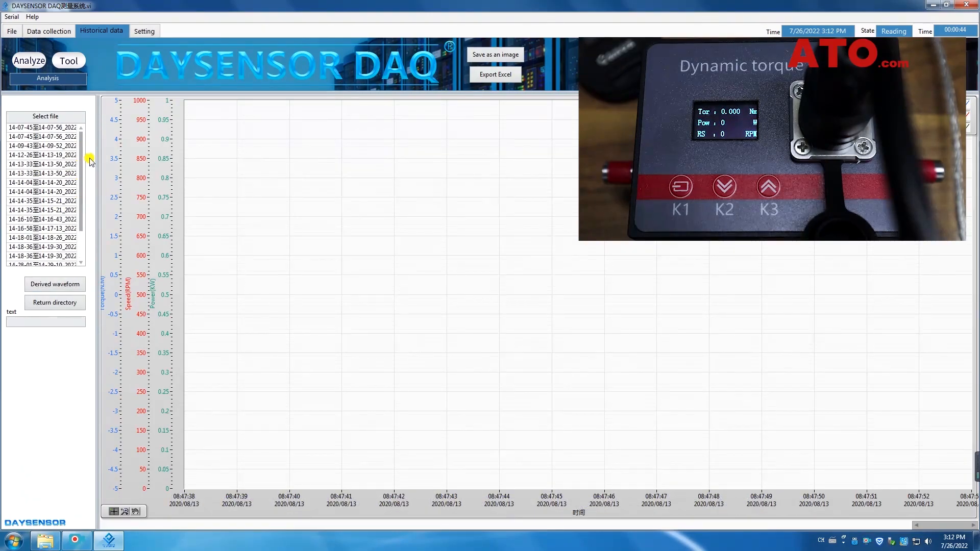
click(48, 30)
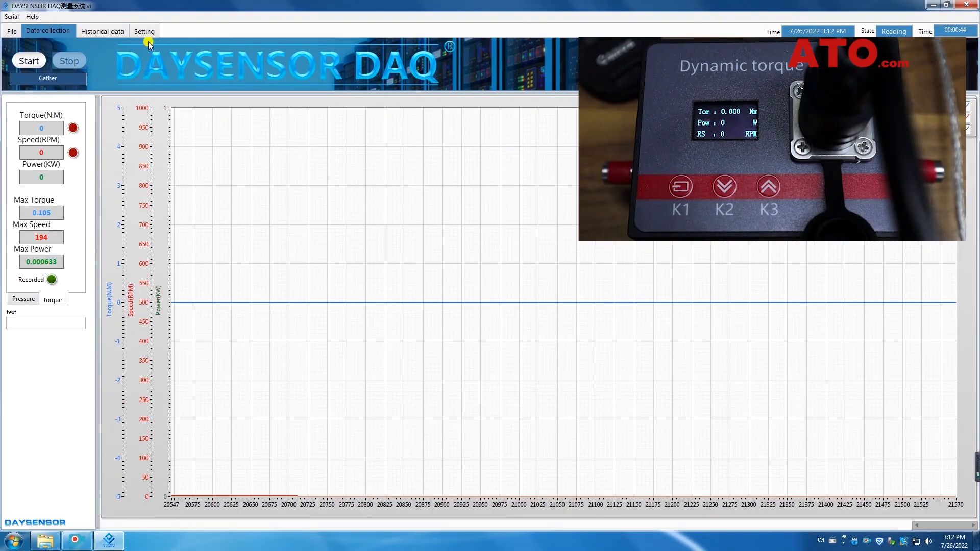
Change torque decimal places from 3 to 2 in Setting and return to Data collection
click(144, 31)
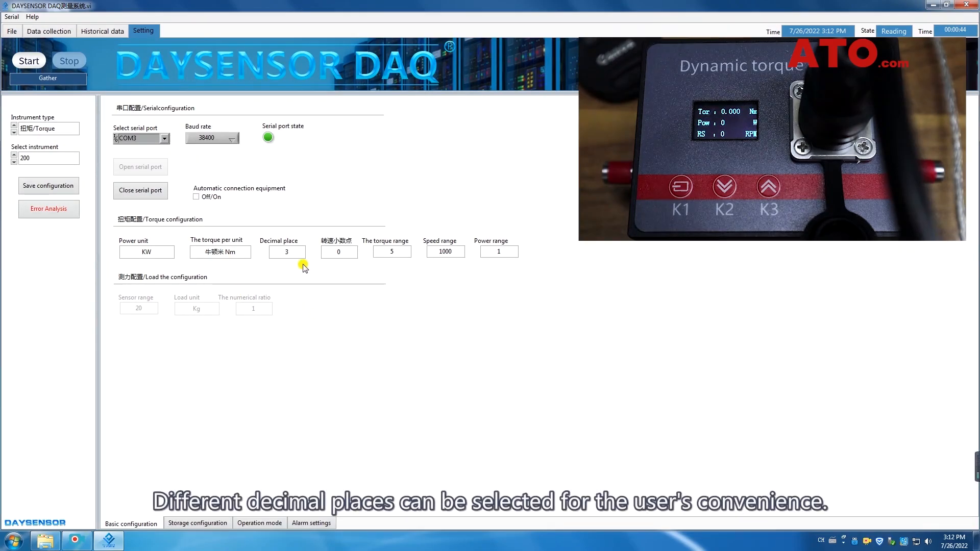
click(293, 251)
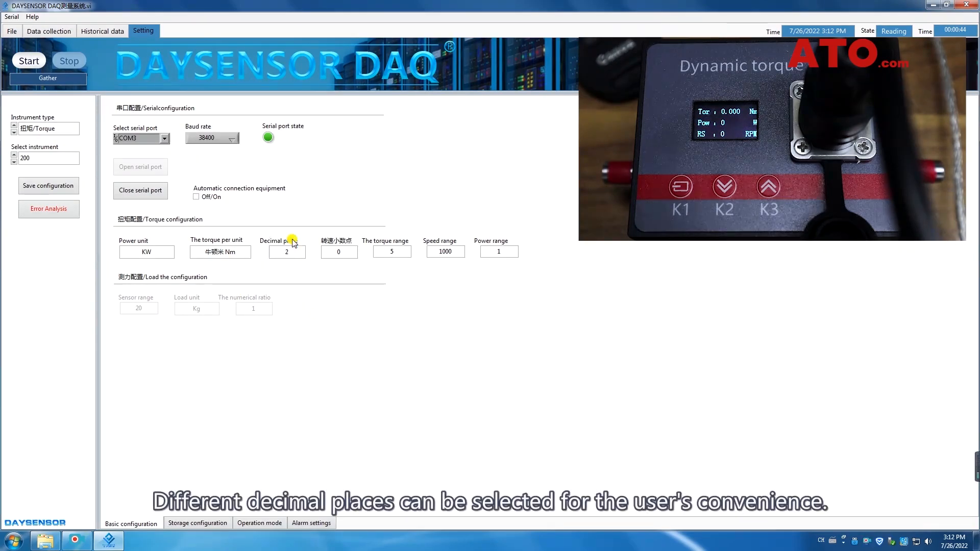
mouse_move(103, 206)
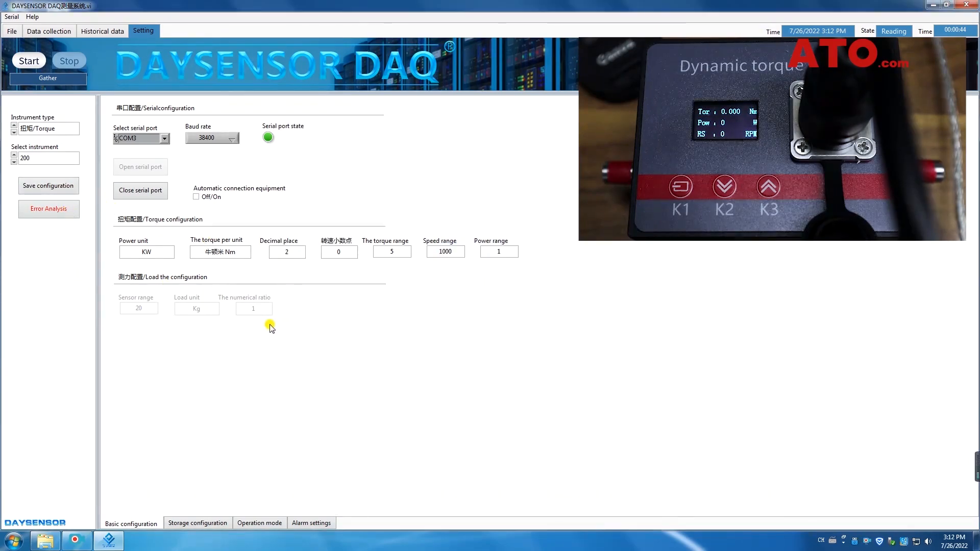
click(48, 31)
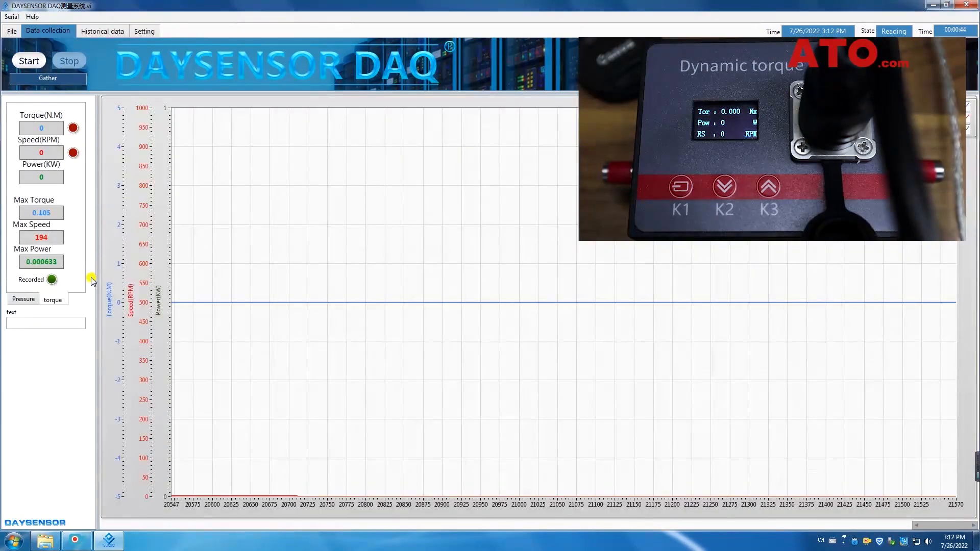
Run a second recording, stop it, and confirm the data-saved notice (max torque 0.93, max speed 177)
click(68, 60)
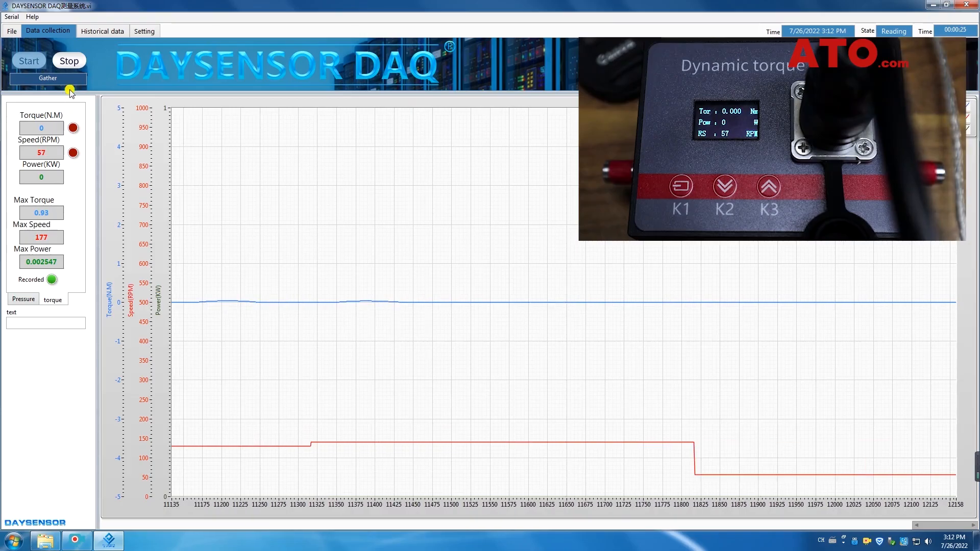
click(69, 60)
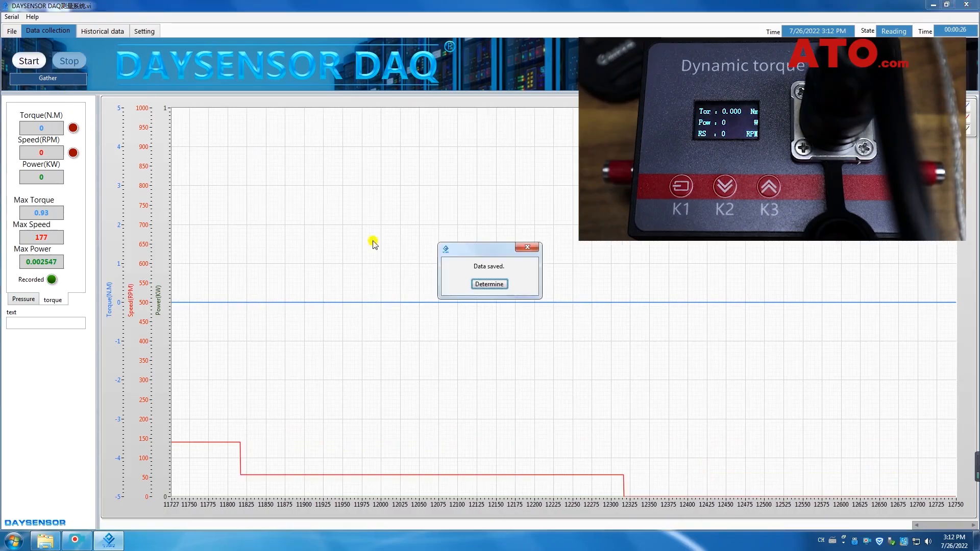
click(488, 284)
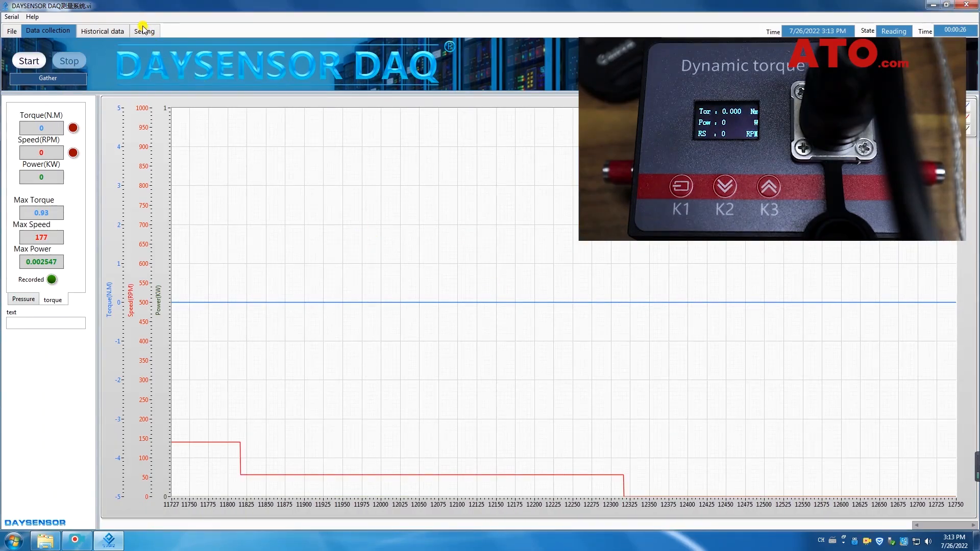
Save the instrument configuration with 3 torque decimal places and confirm
click(143, 31)
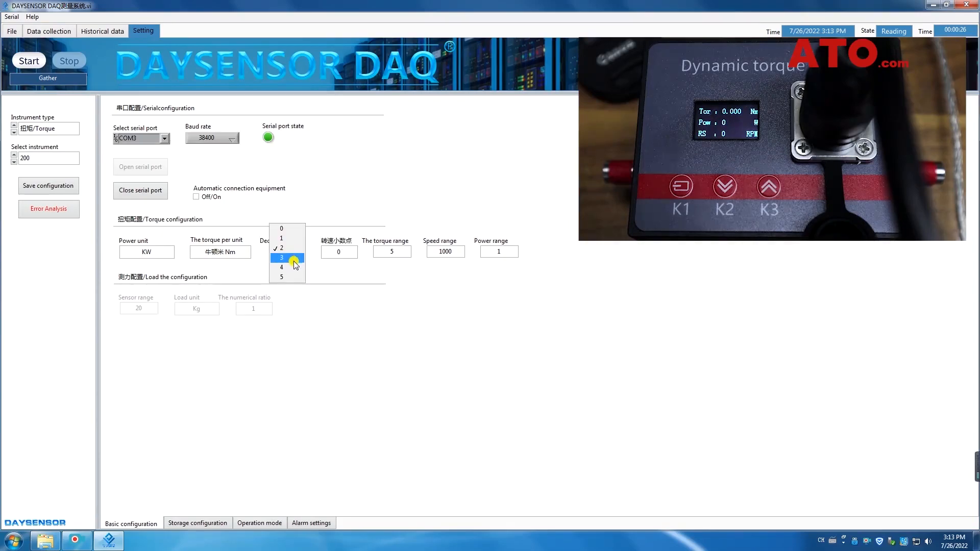
click(280, 257)
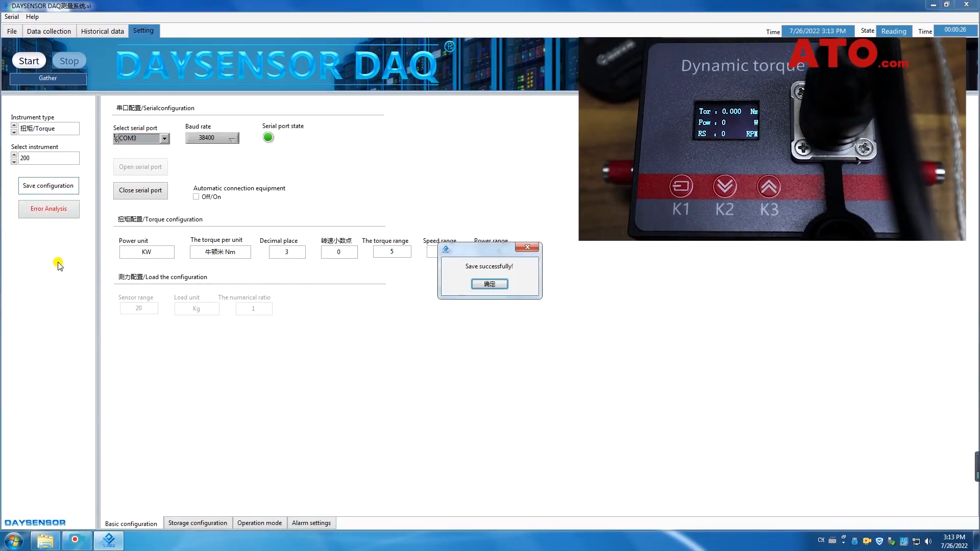
click(489, 284)
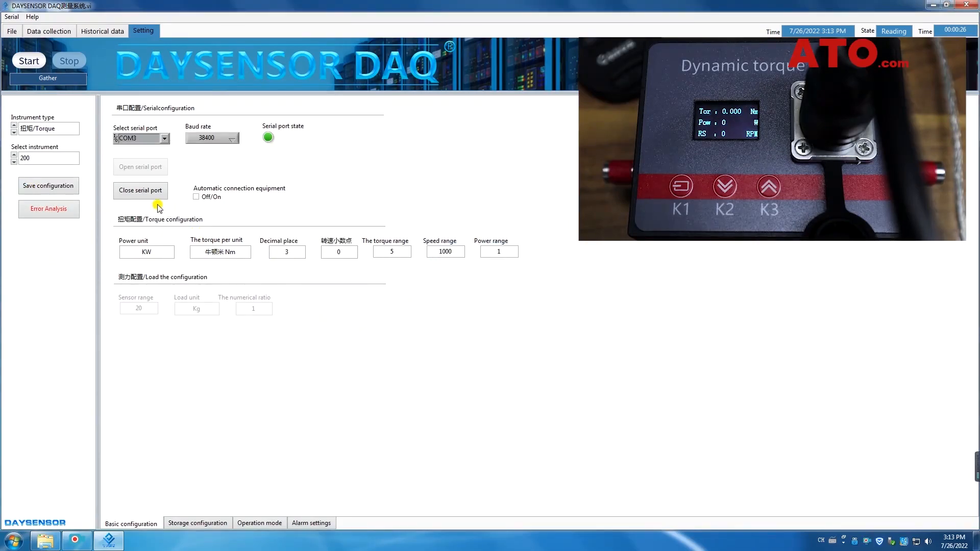
Close the COM3 serial port, keeping the baud rate at 38400
click(140, 190)
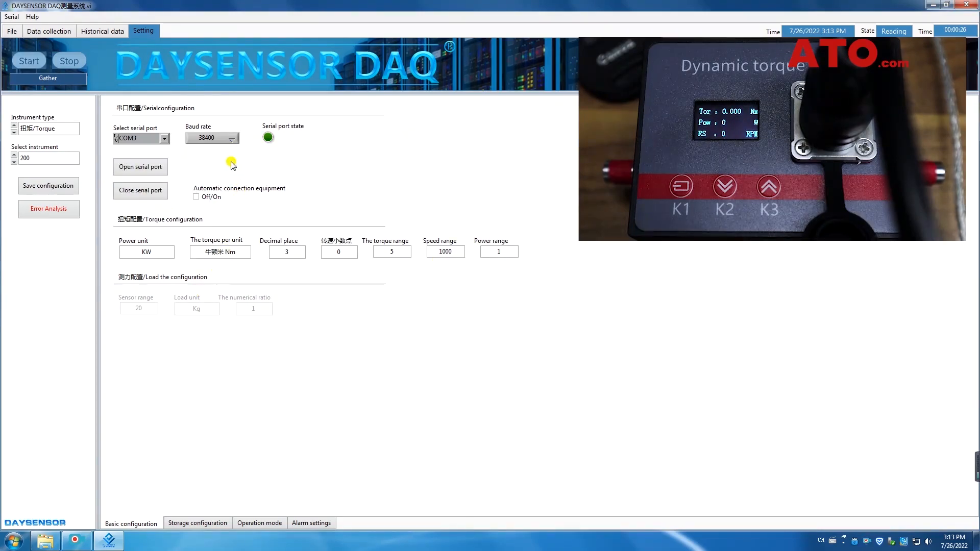
click(231, 137)
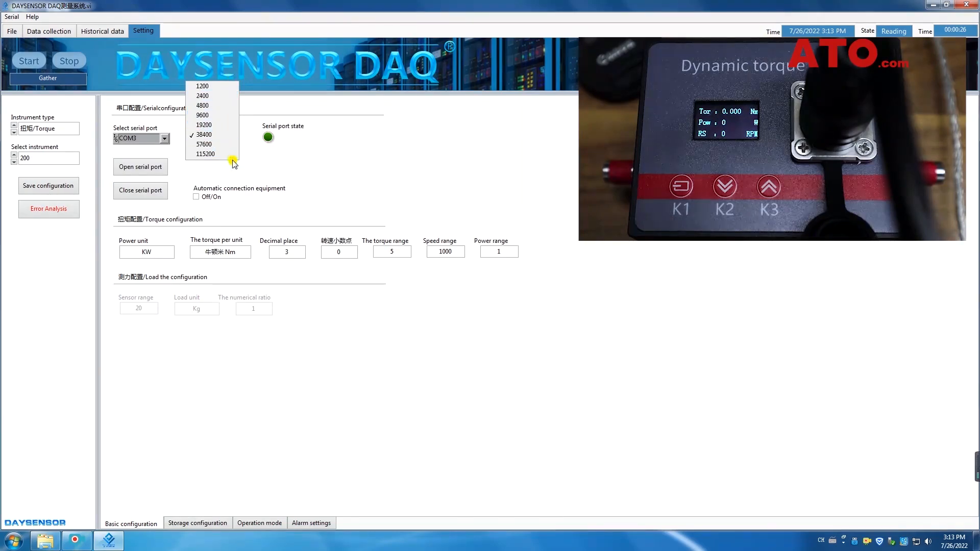
click(204, 135)
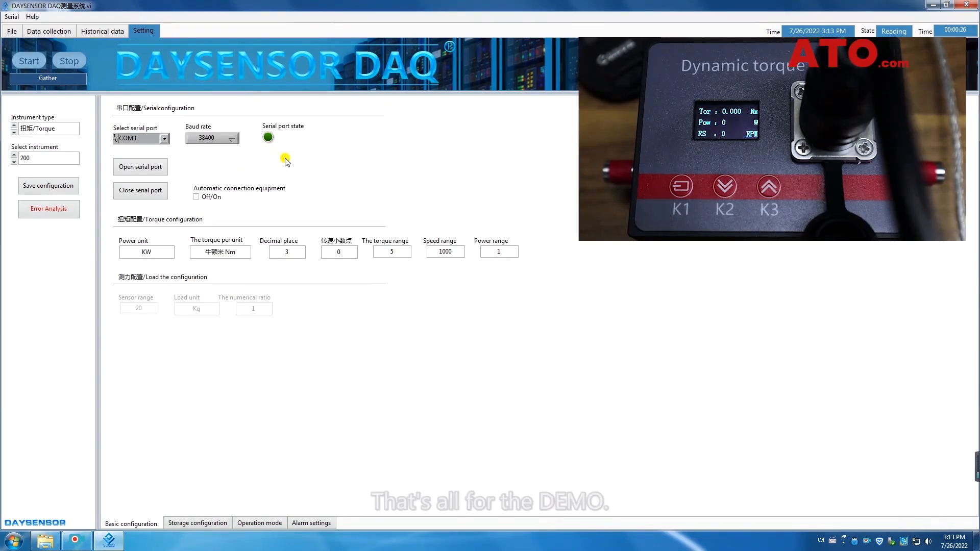